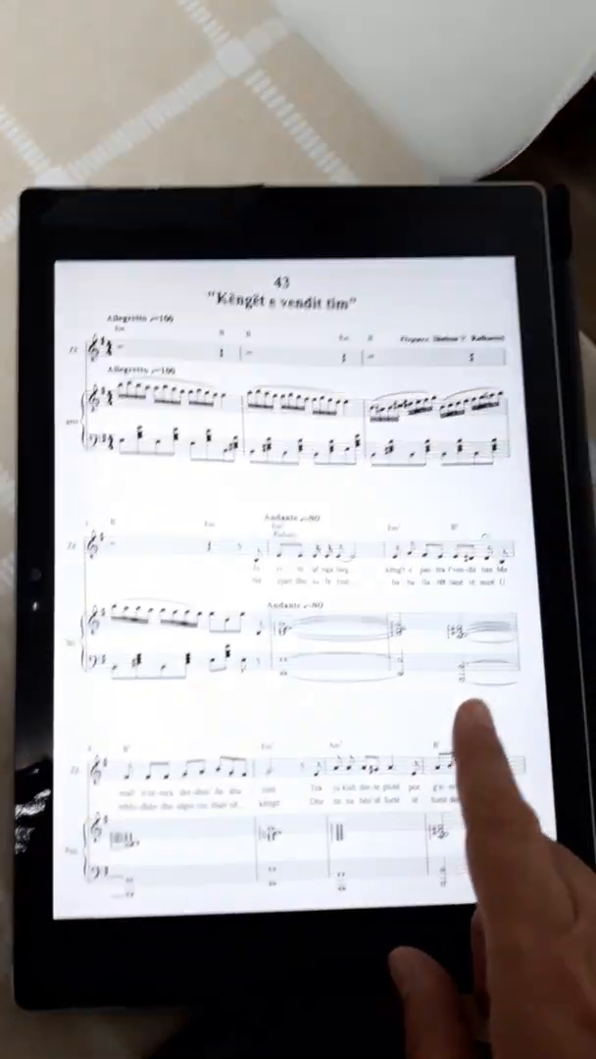
scroll("down", 3)
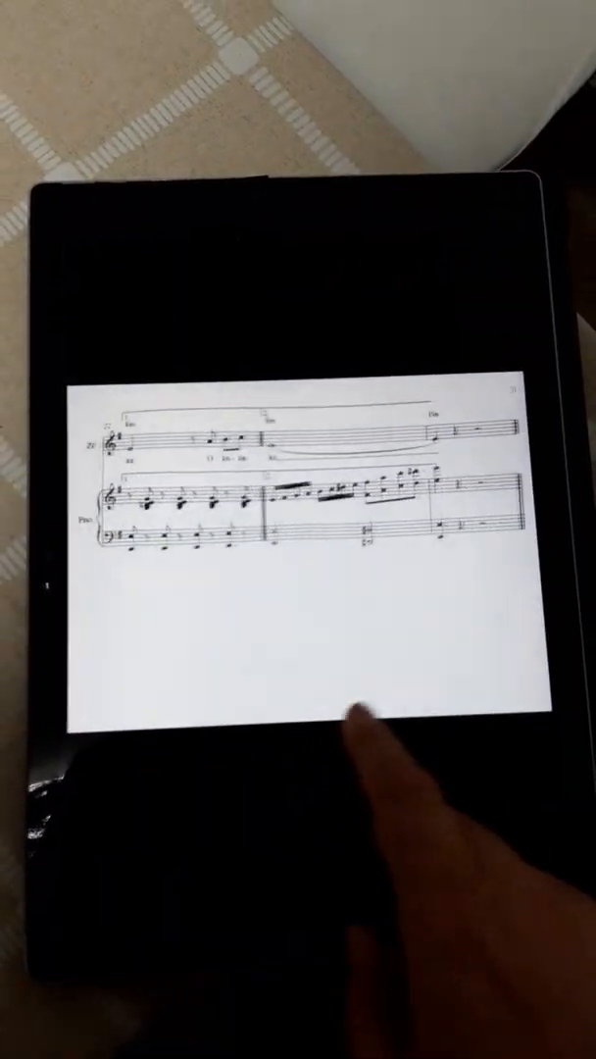